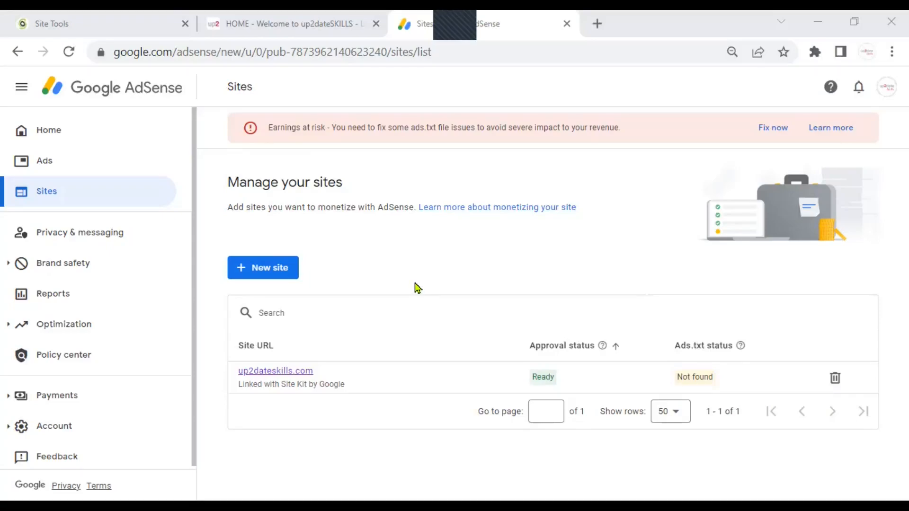
mouse_move(371, 250)
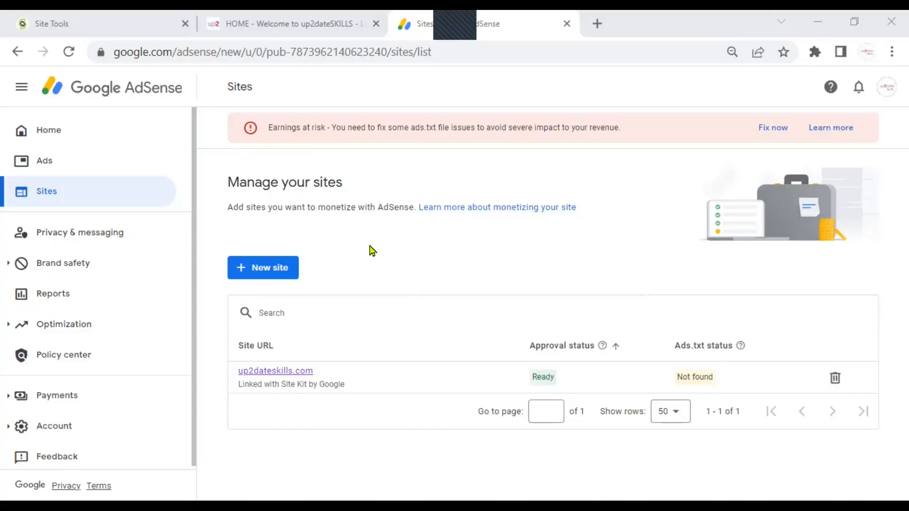
mouse_move(152, 101)
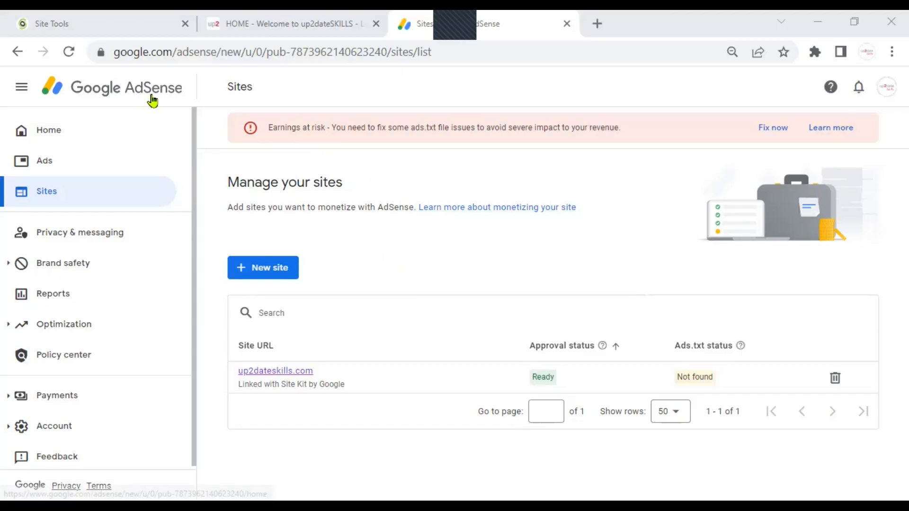
mouse_move(231, 146)
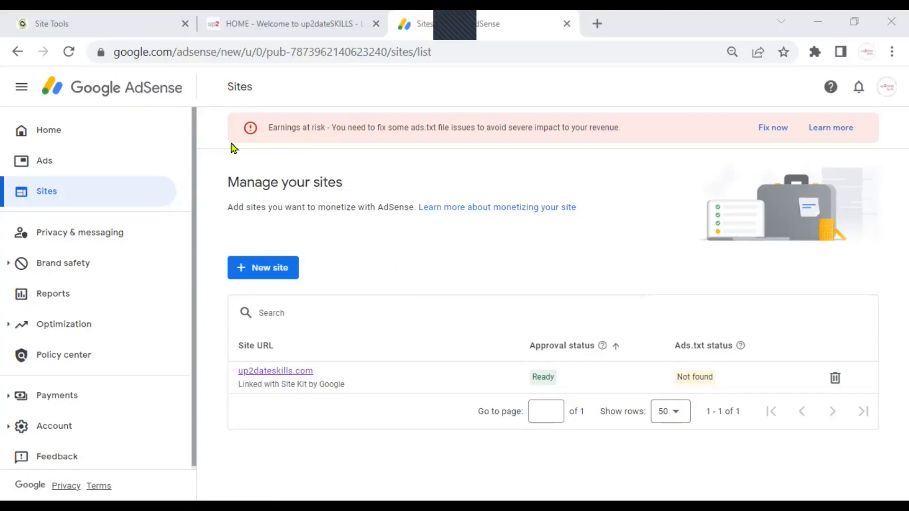
mouse_move(307, 102)
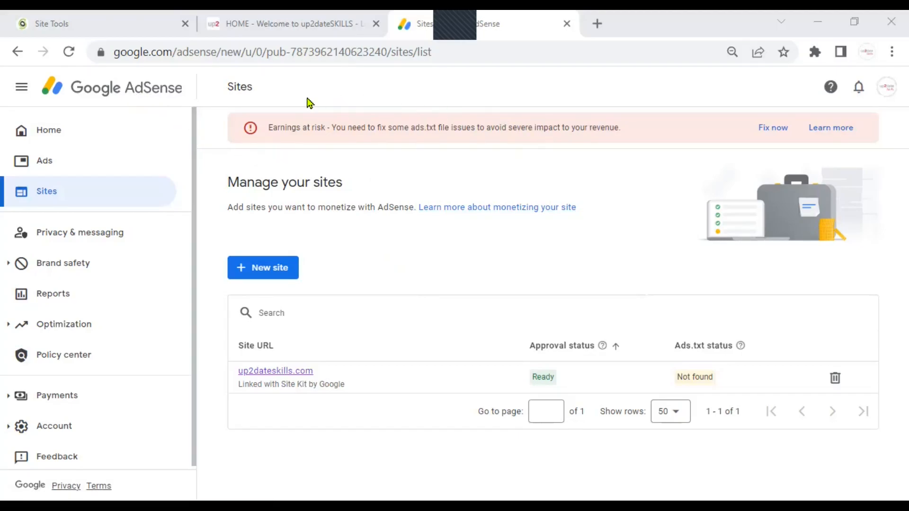
mouse_move(283, 137)
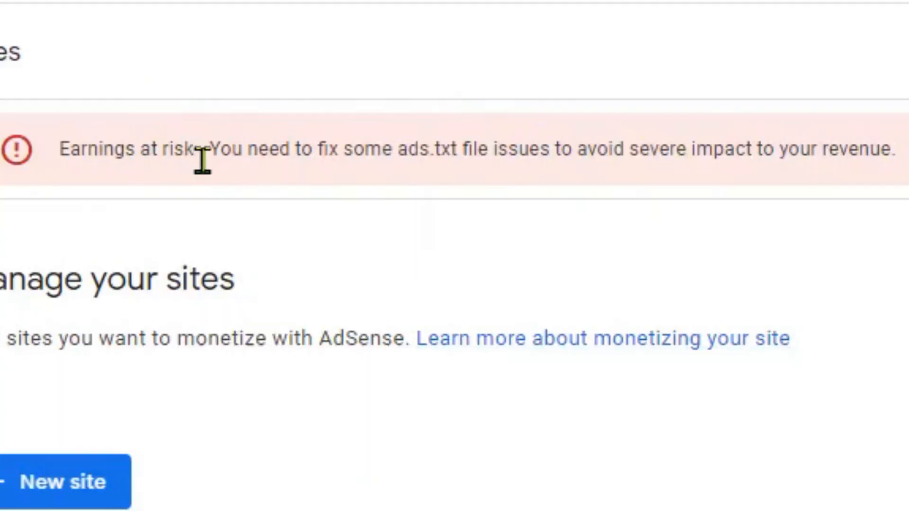
mouse_move(434, 159)
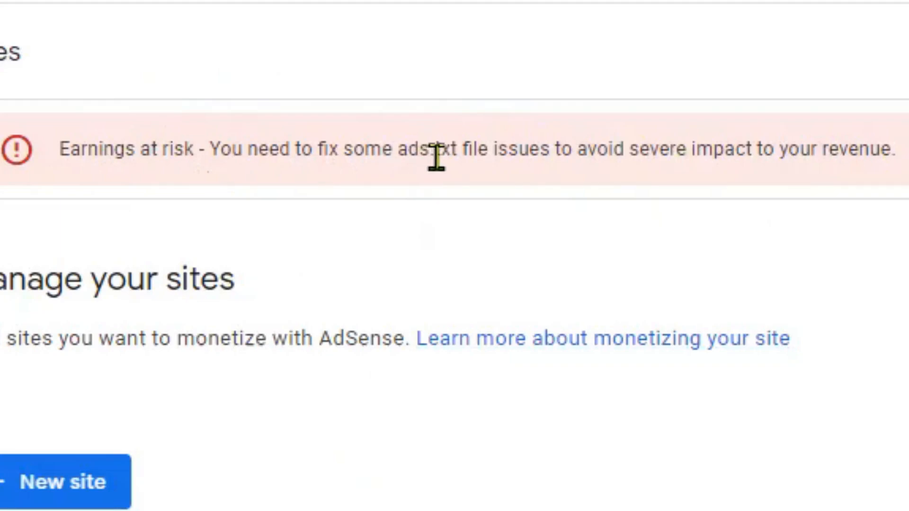
mouse_move(672, 149)
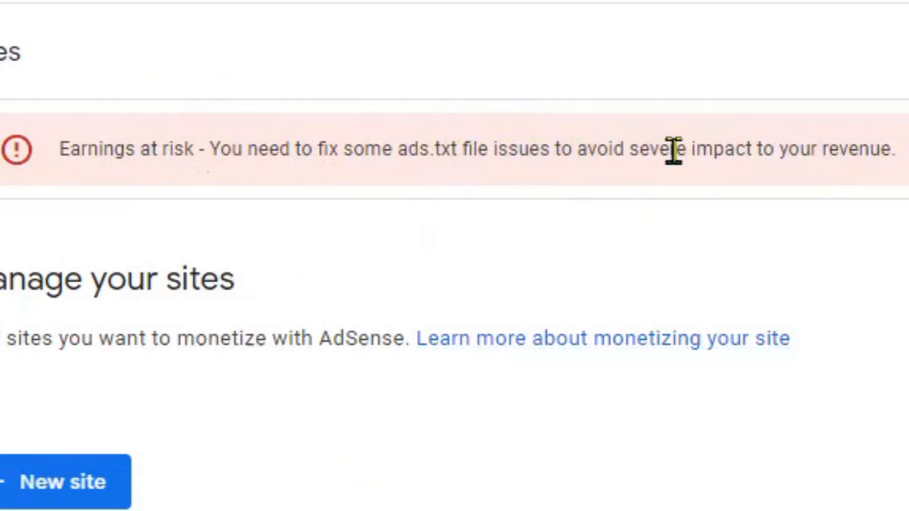
mouse_move(895, 164)
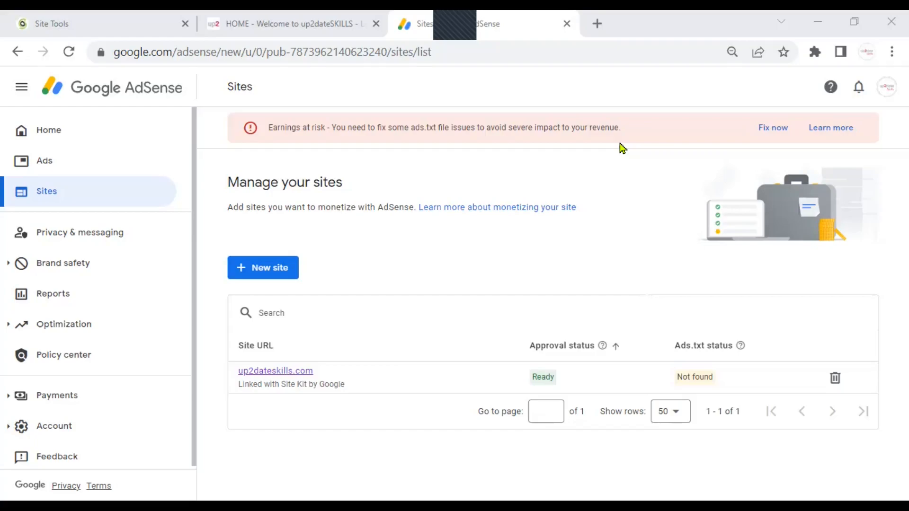
mouse_move(581, 111)
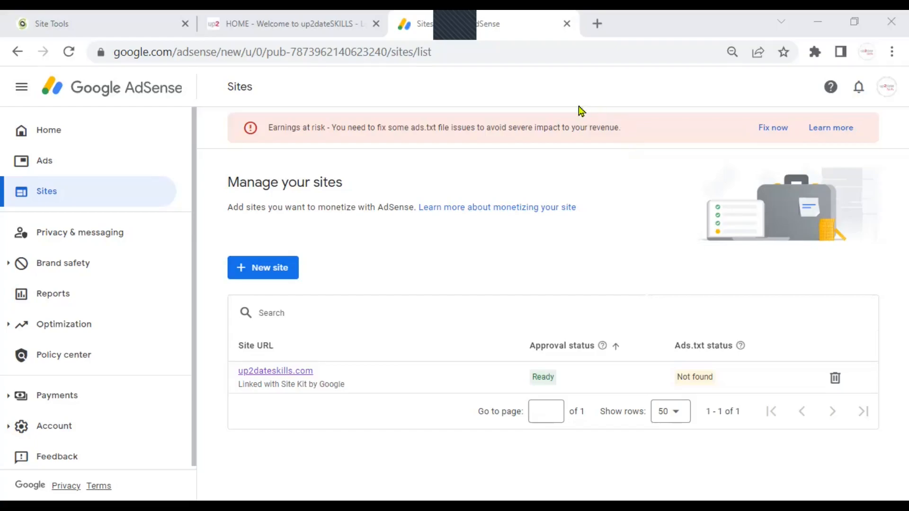
mouse_move(669, 178)
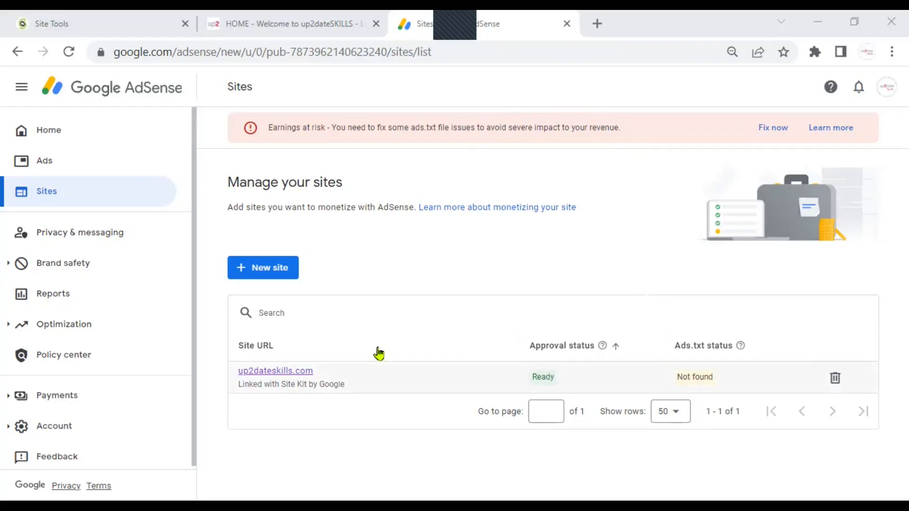
mouse_move(399, 386)
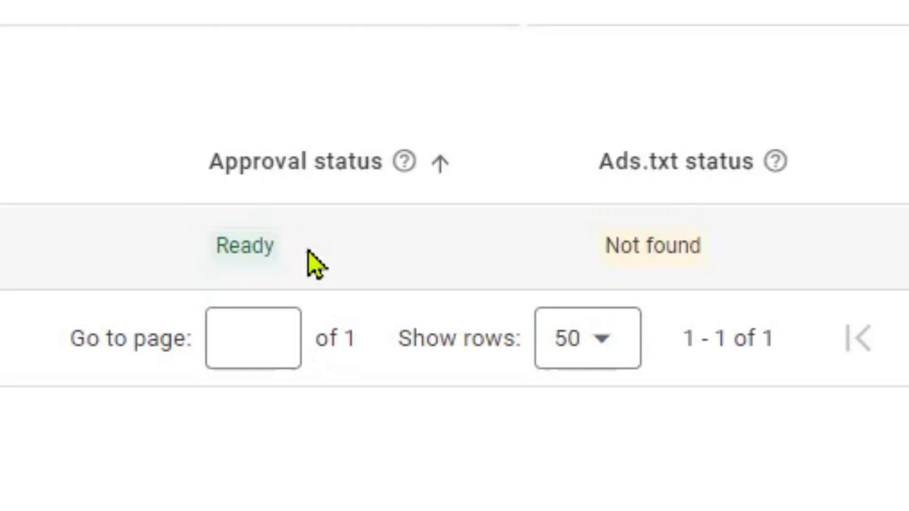
mouse_move(858, 255)
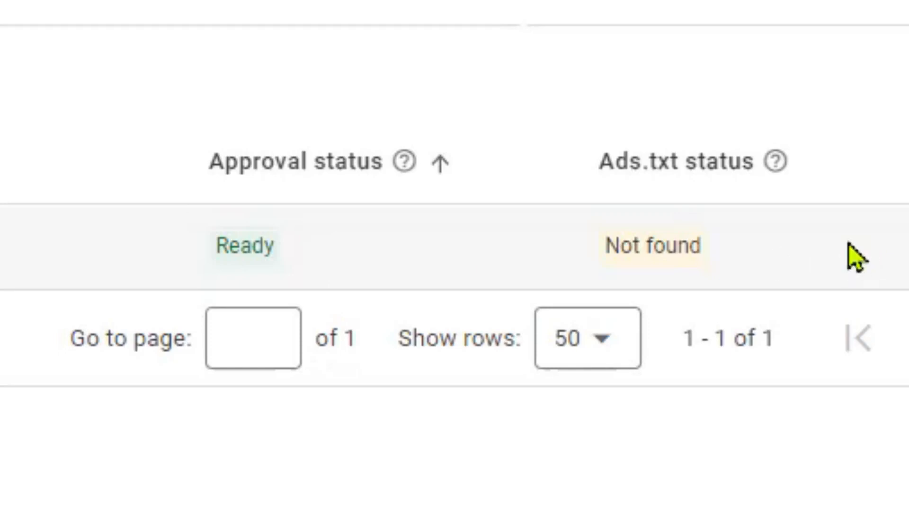
mouse_move(791, 246)
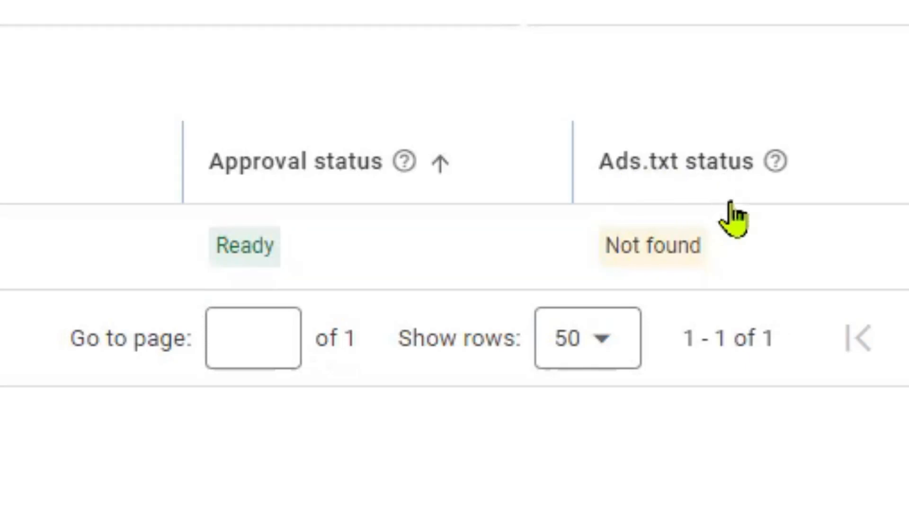
mouse_move(783, 191)
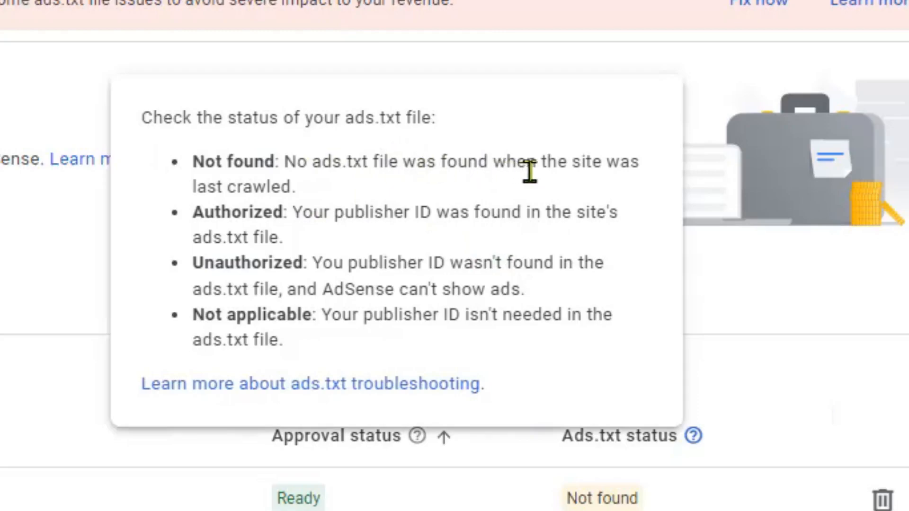
mouse_move(387, 199)
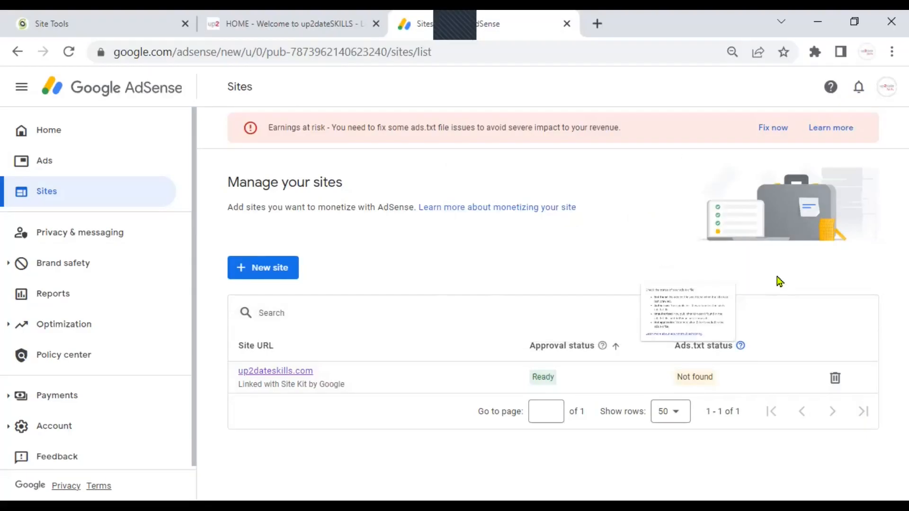
mouse_move(629, 194)
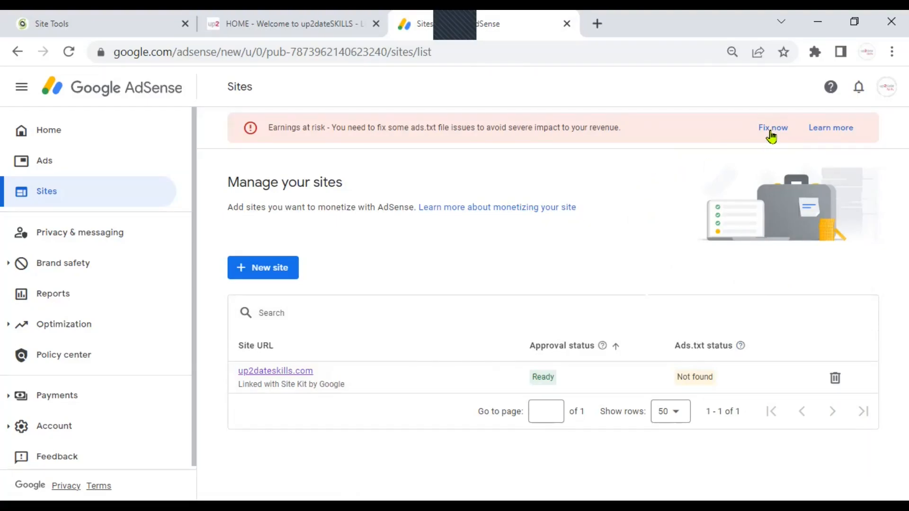
mouse_move(785, 132)
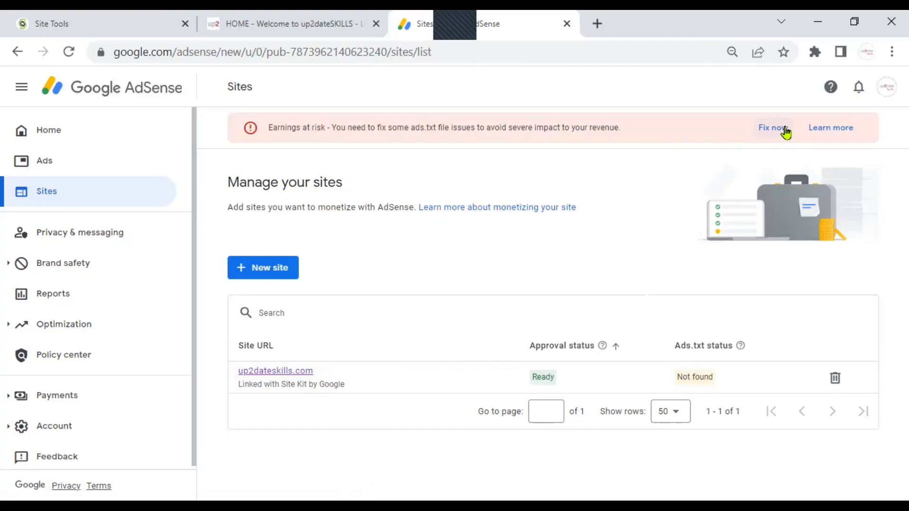
mouse_move(758, 143)
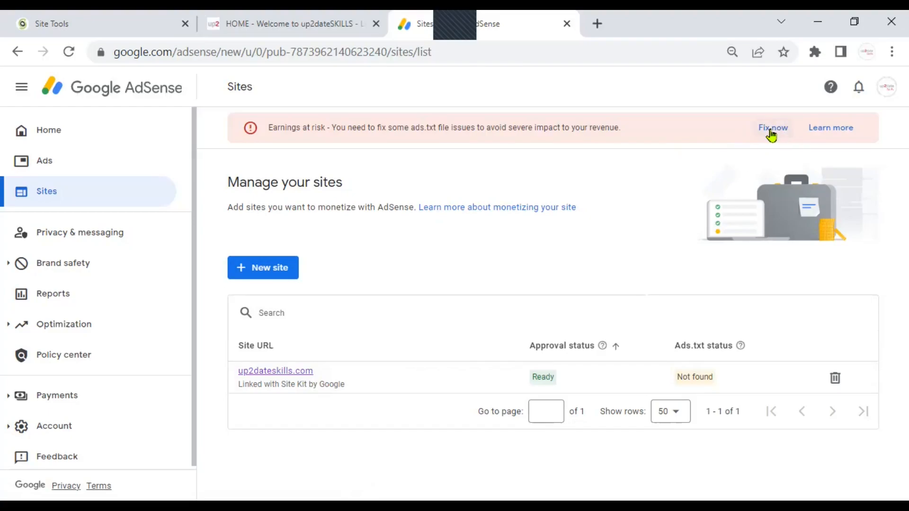
Step: Copy the ads.txt publisher code line from the up2dateskills.com site details
click(771, 128)
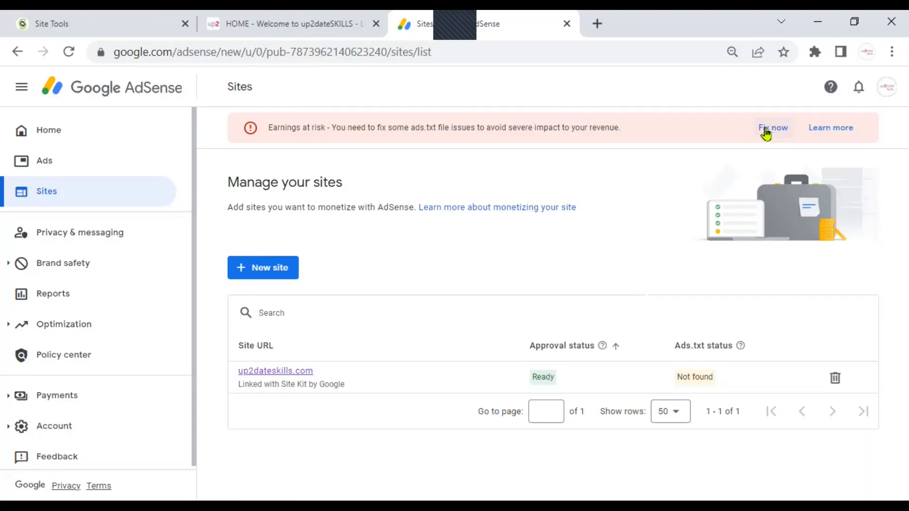
mouse_move(410, 302)
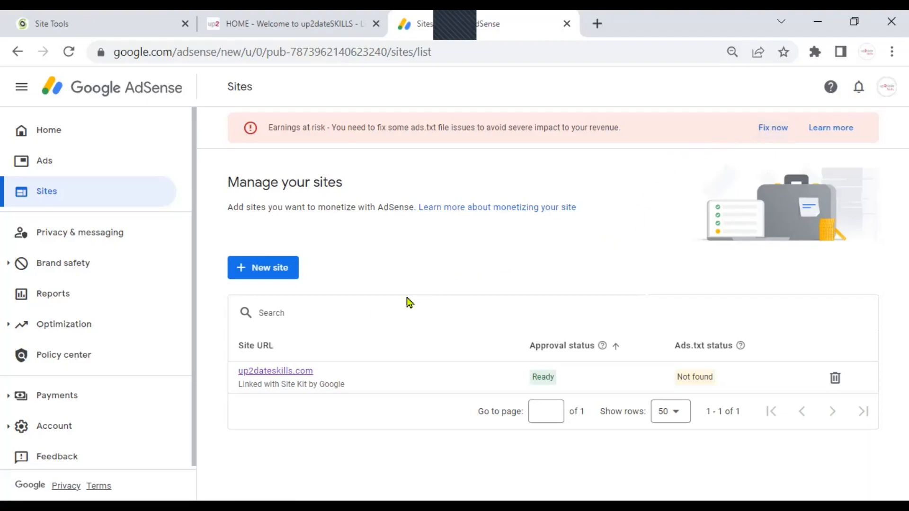
mouse_move(276, 371)
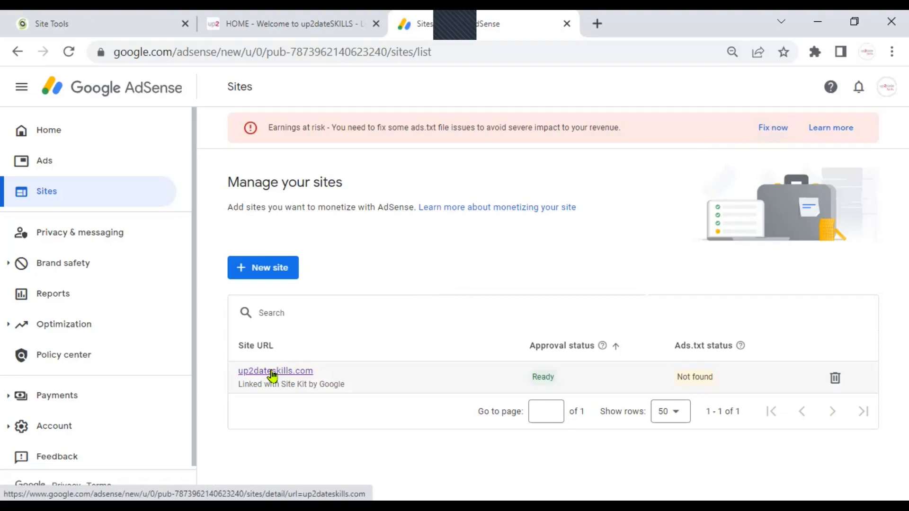
click(274, 370)
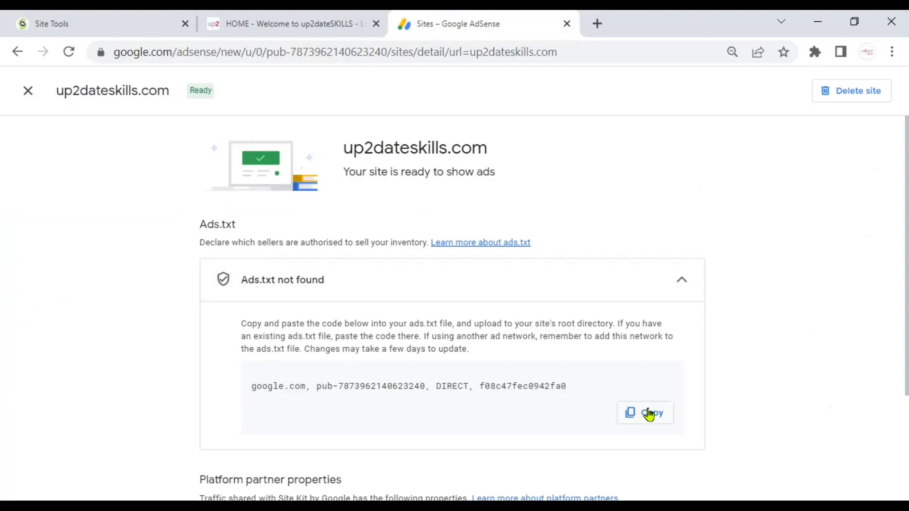
click(645, 411)
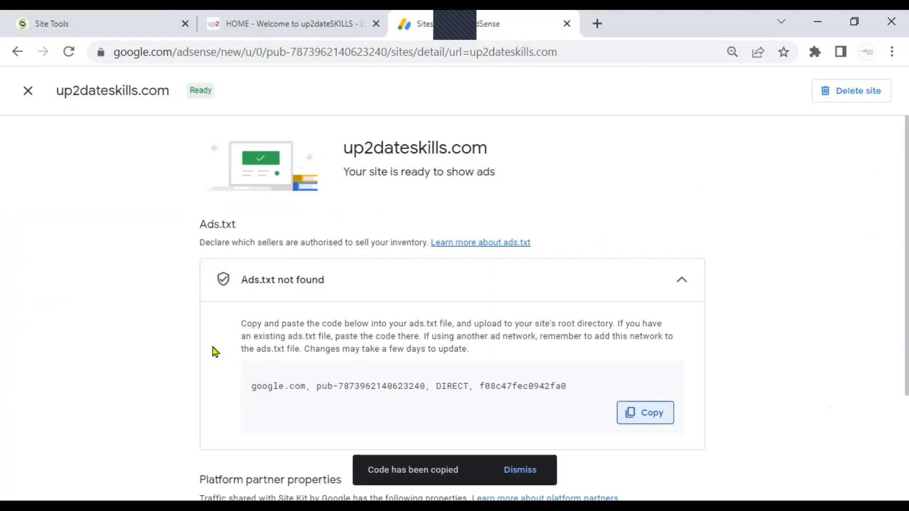
mouse_move(515, 381)
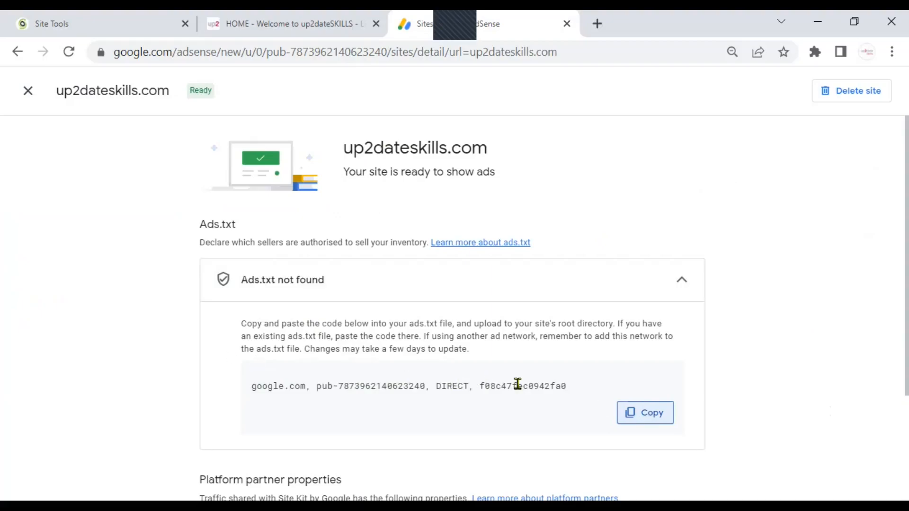
mouse_move(324, 47)
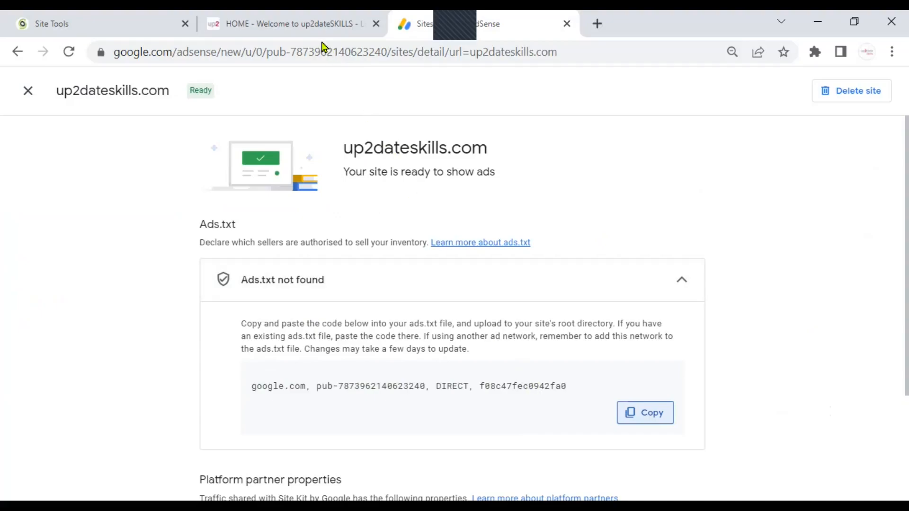
Step: Load up2dateskills.com/ads.txt in the site's tab and get the page-not-found error
click(289, 24)
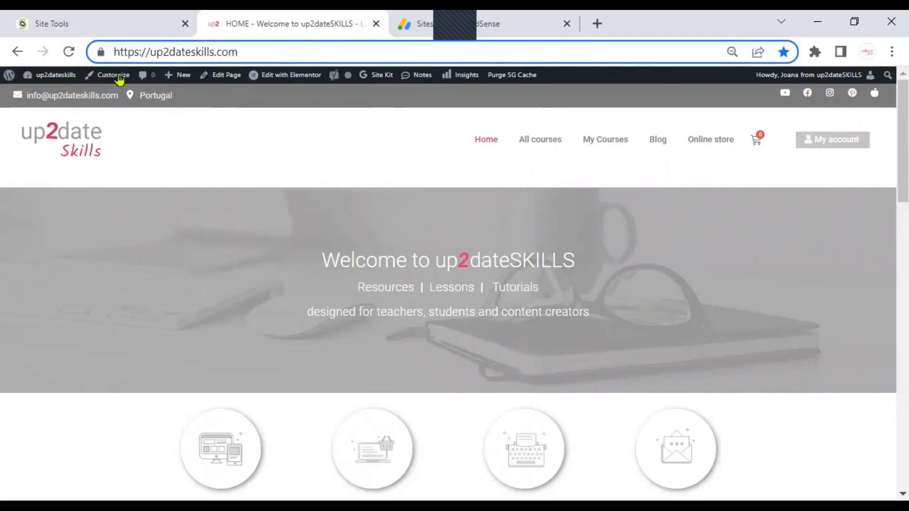
click(259, 51)
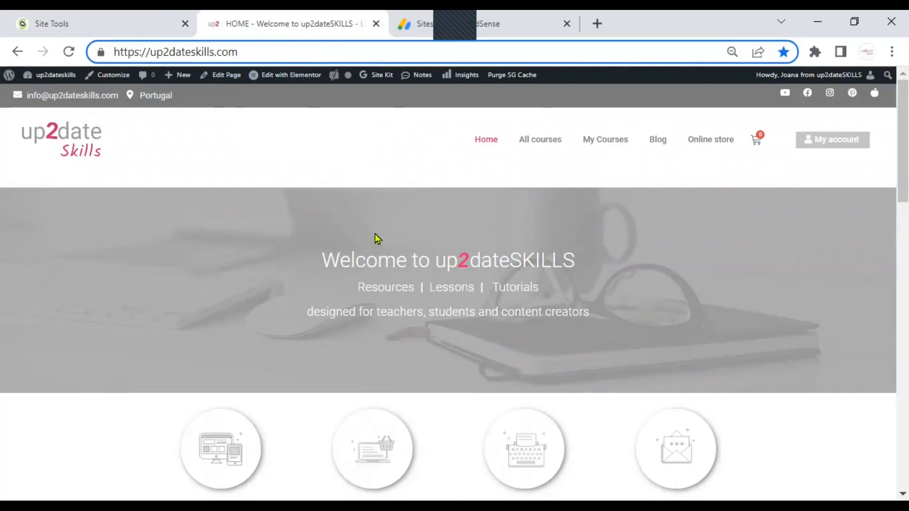
mouse_move(359, 218)
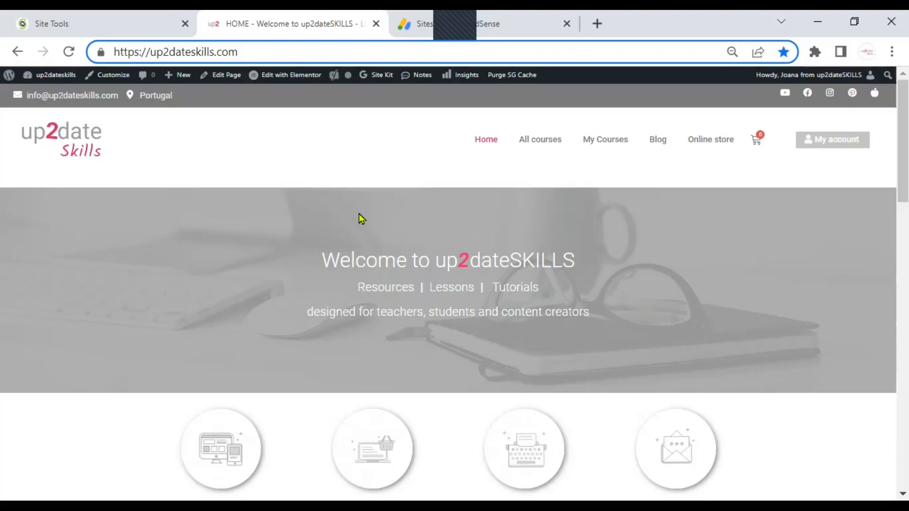
click(176, 52)
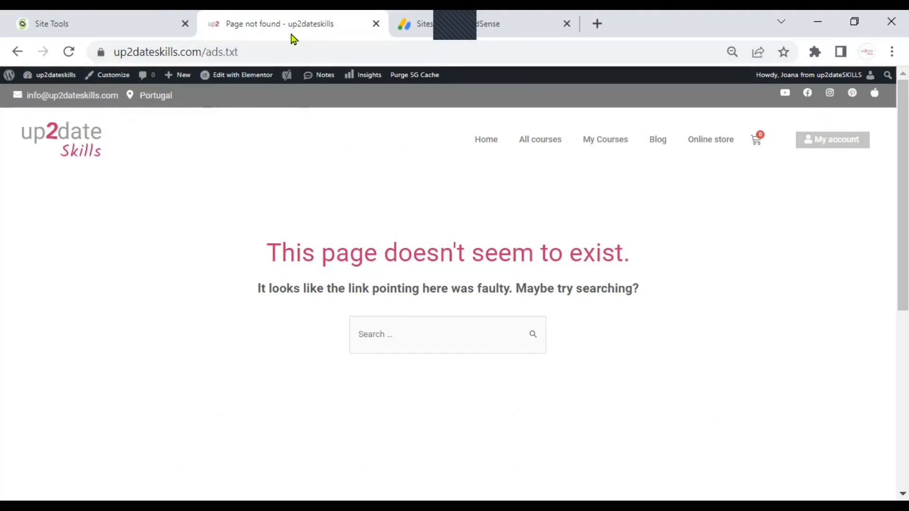
mouse_move(293, 213)
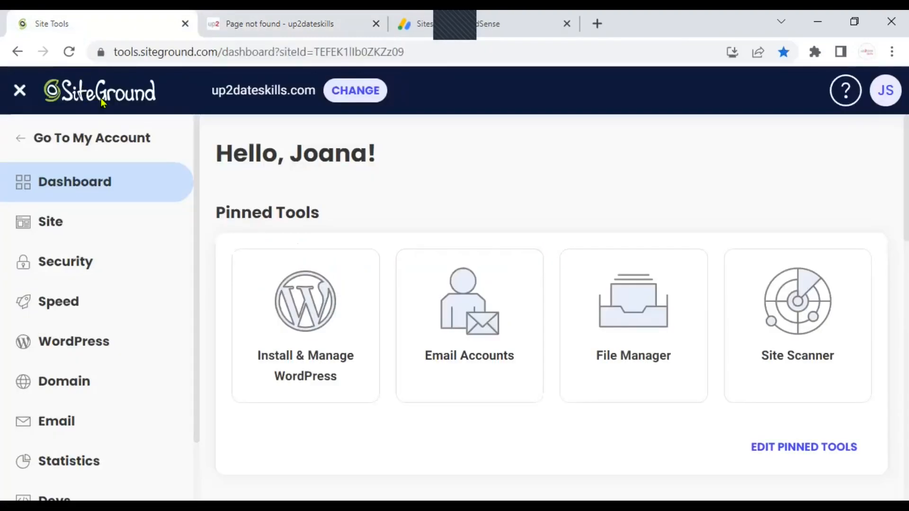
mouse_move(140, 99)
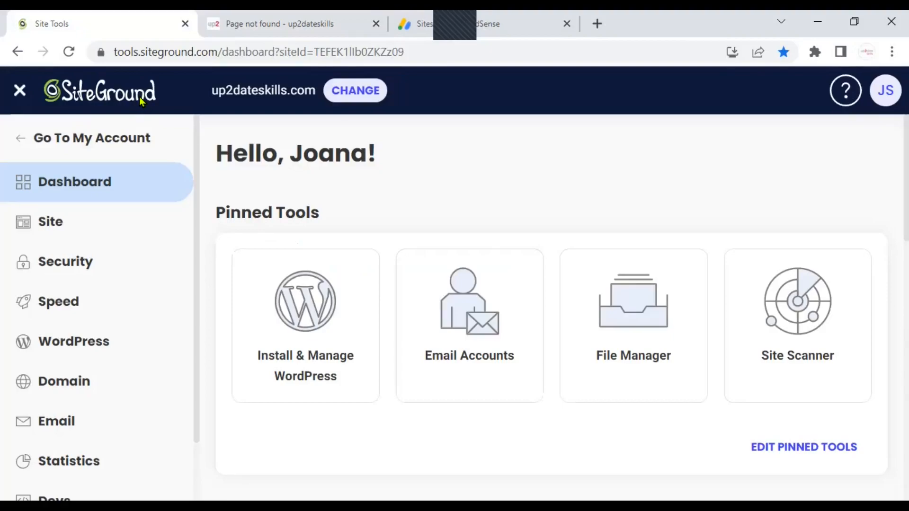
mouse_move(141, 100)
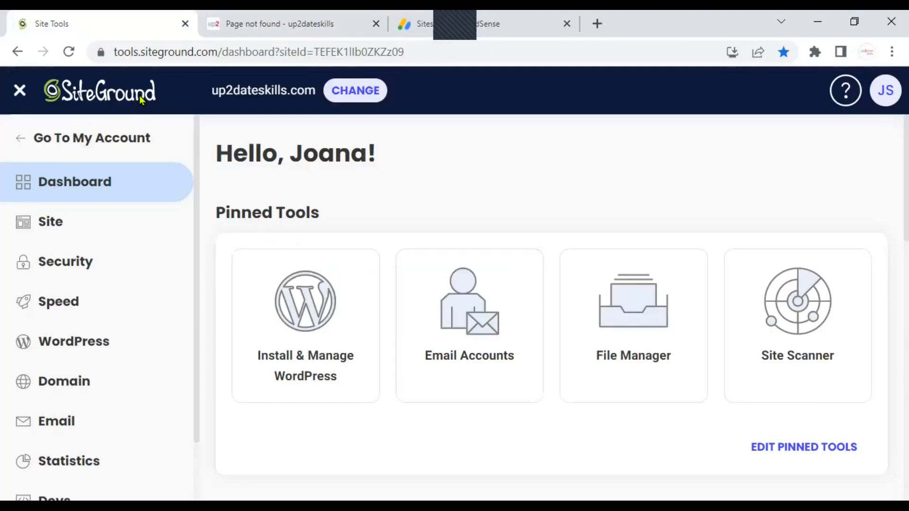
mouse_move(144, 105)
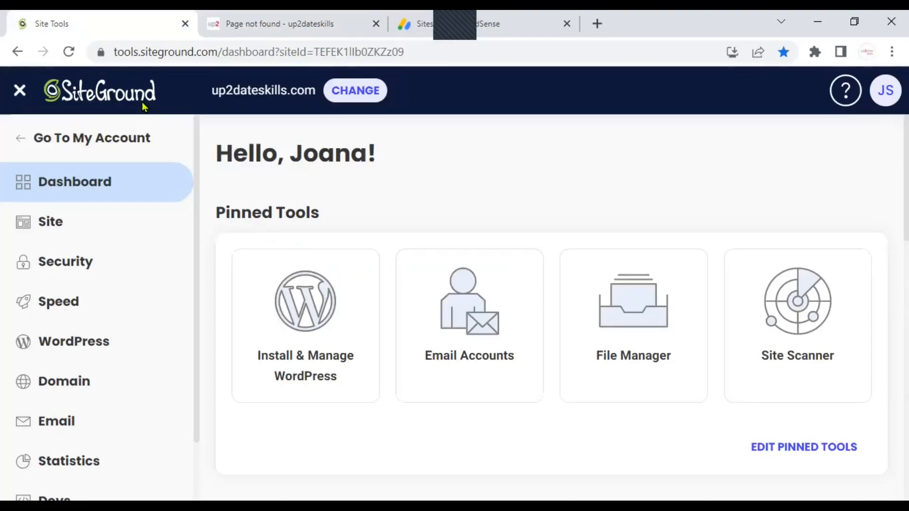
mouse_move(683, 341)
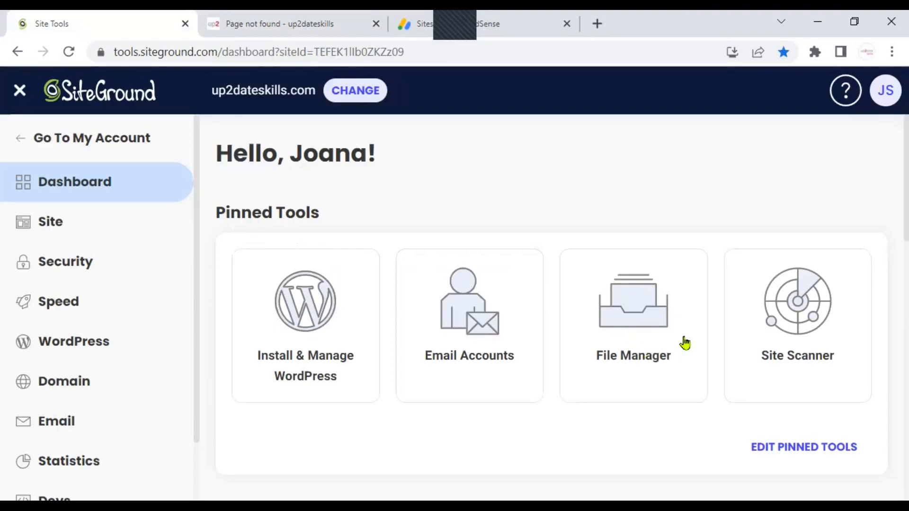
mouse_move(541, 280)
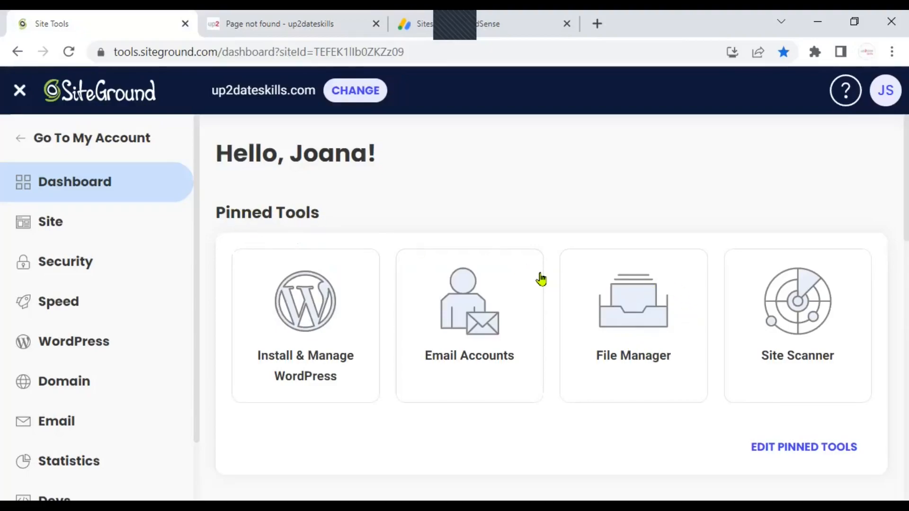
mouse_move(120, 101)
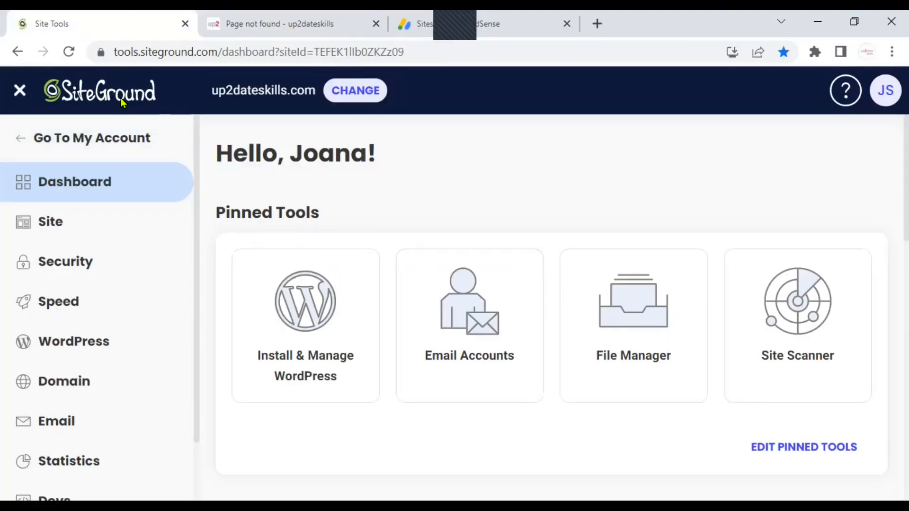
mouse_move(589, 282)
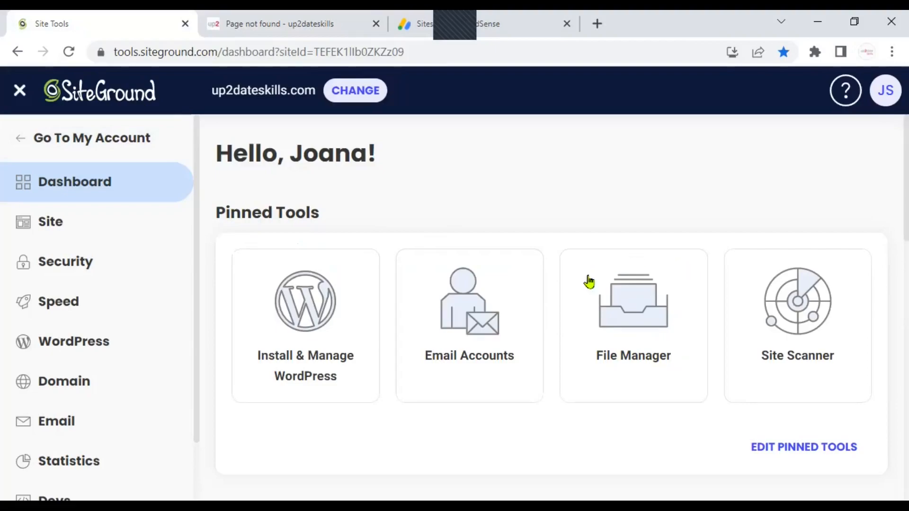
mouse_move(531, 330)
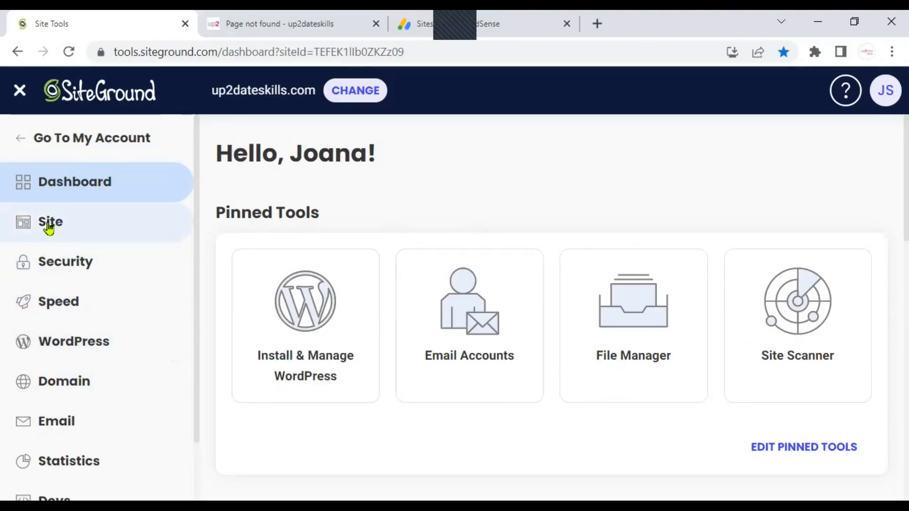
Step: Expand the Site section to reveal File Manager, FTP Accounts, MySQL and PostgreSQL
click(50, 221)
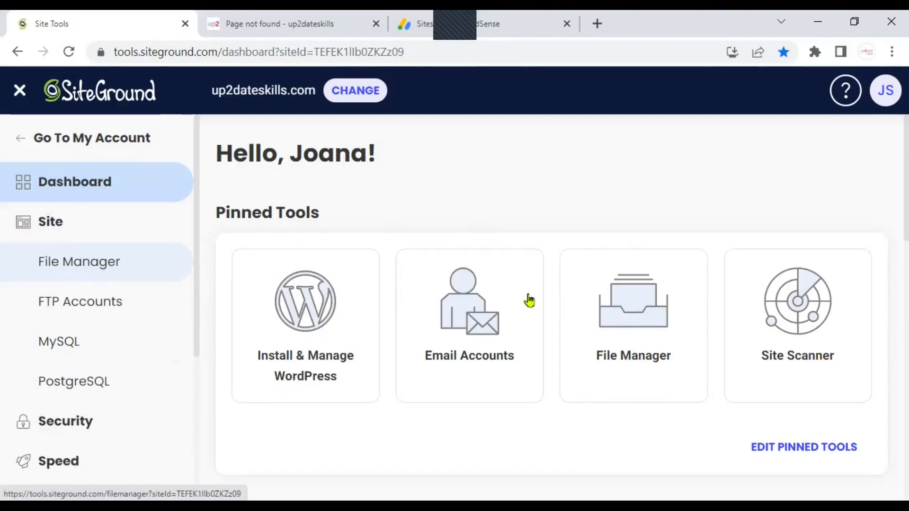
mouse_move(79, 262)
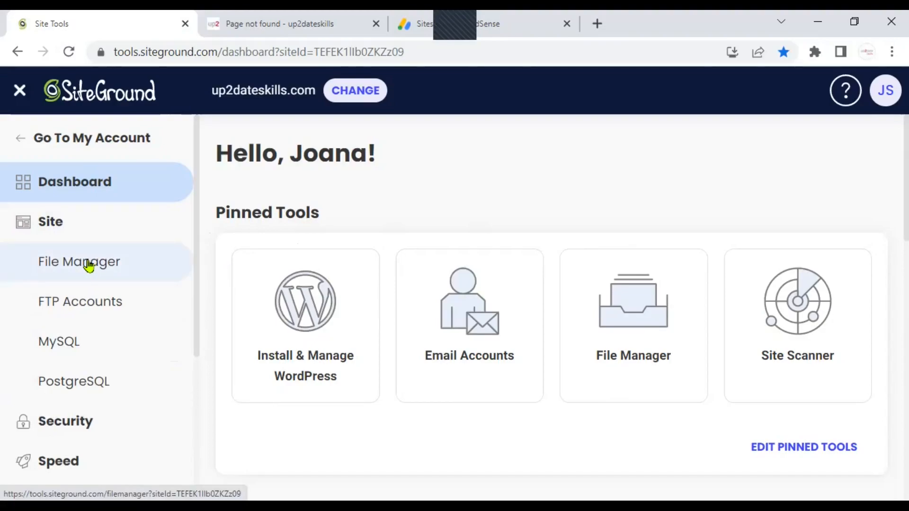
Step: Navigate File Manager into public_html and show the add menu with New File and File Upload
click(78, 261)
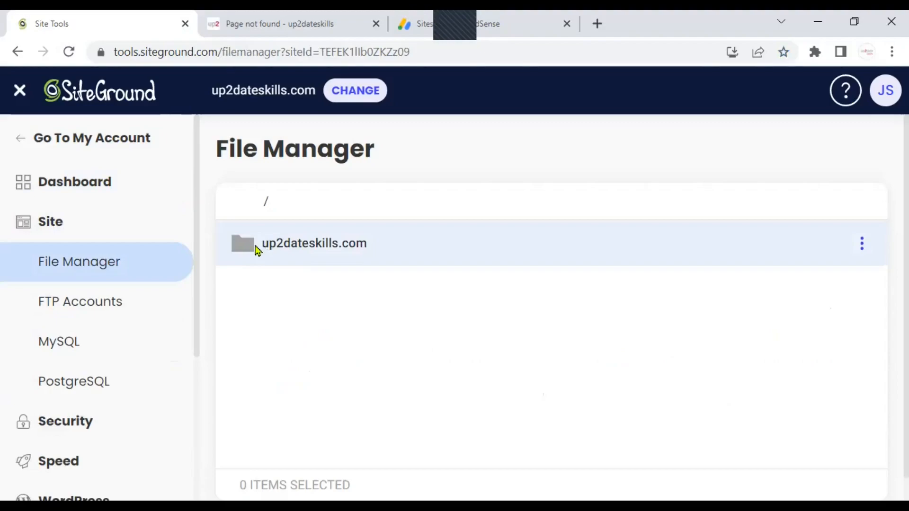
mouse_move(238, 252)
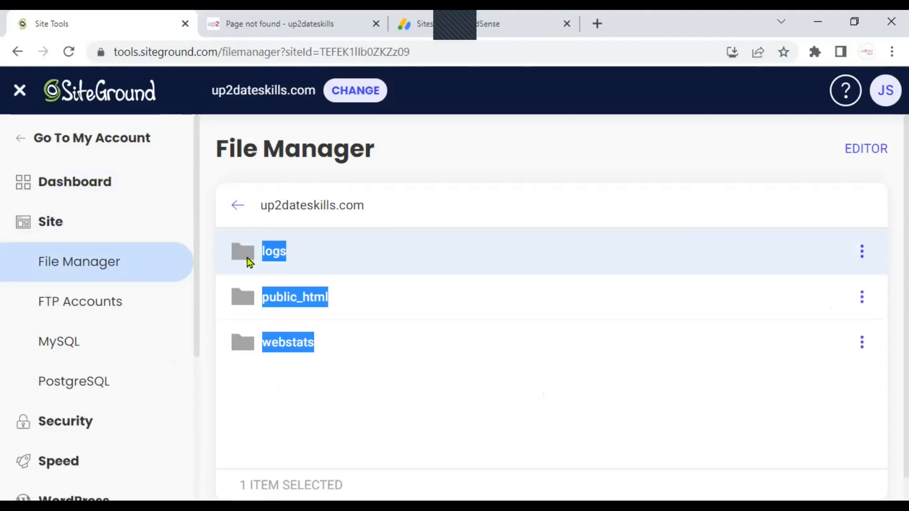
click(294, 296)
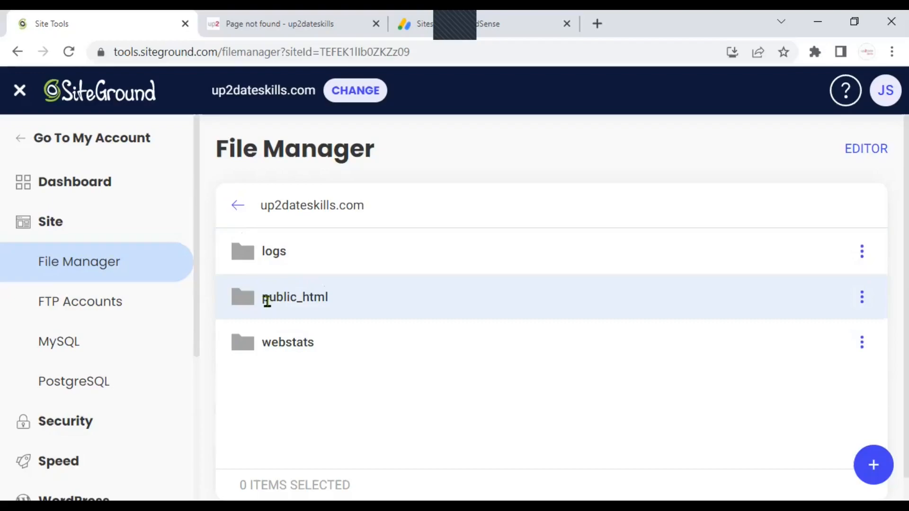
mouse_move(252, 300)
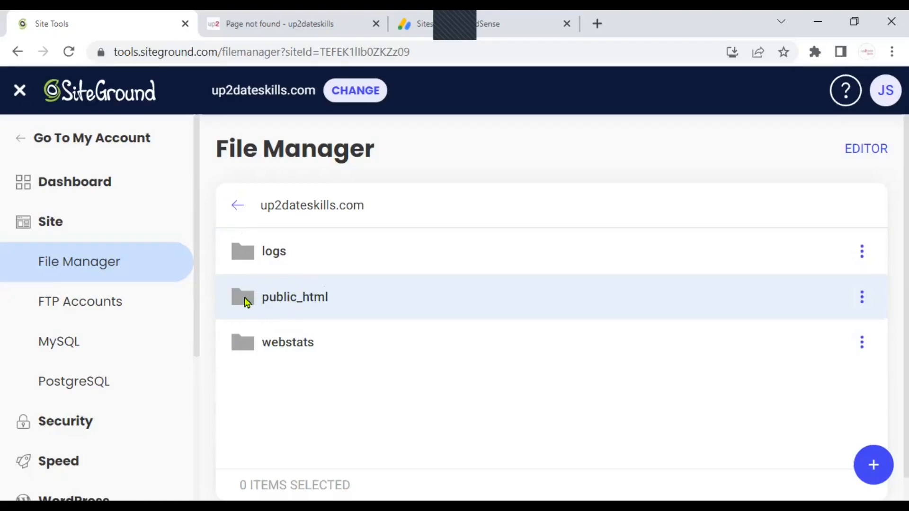
double_click(295, 296)
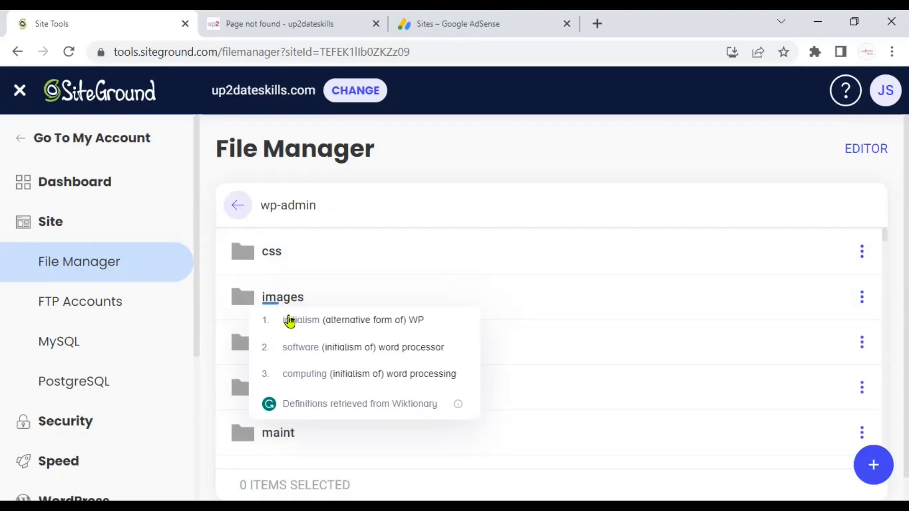
click(237, 205)
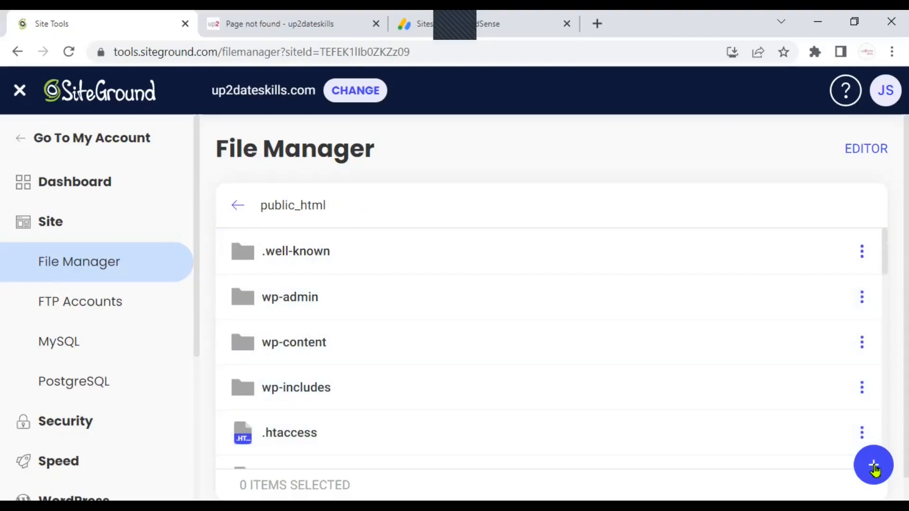
click(873, 465)
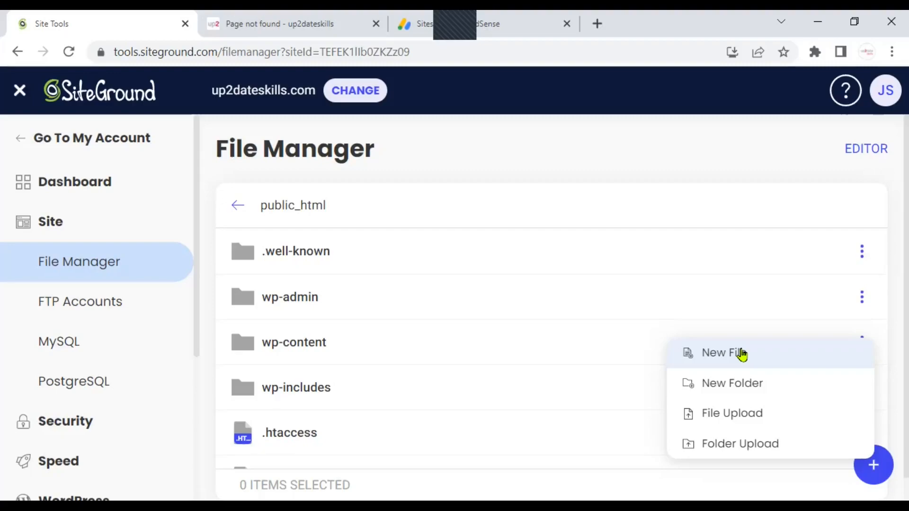
mouse_move(817, 22)
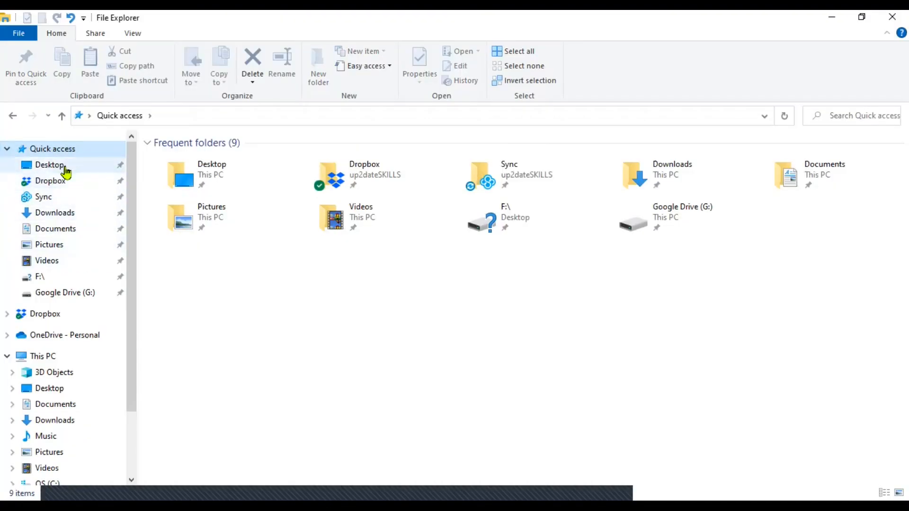
Step: Create a new empty text document named ads on the Desktop and open it in Notepad
click(49, 164)
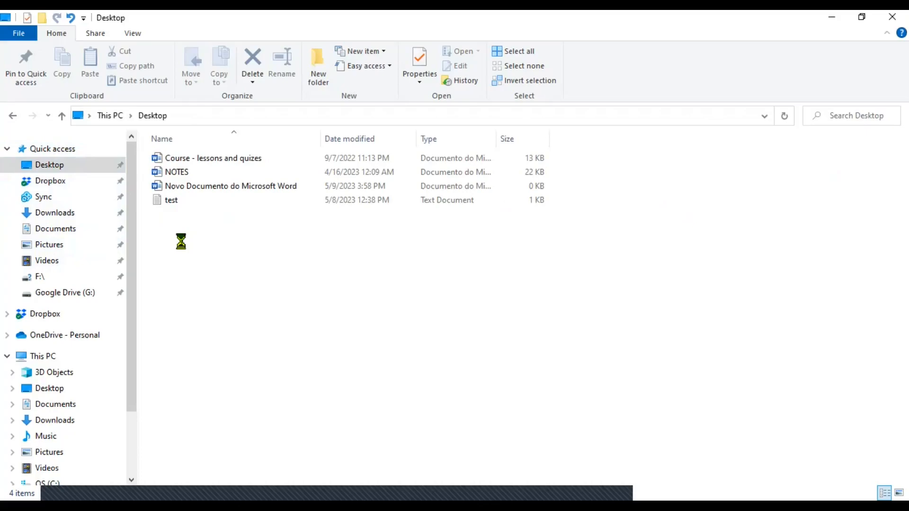
right_click(181, 240)
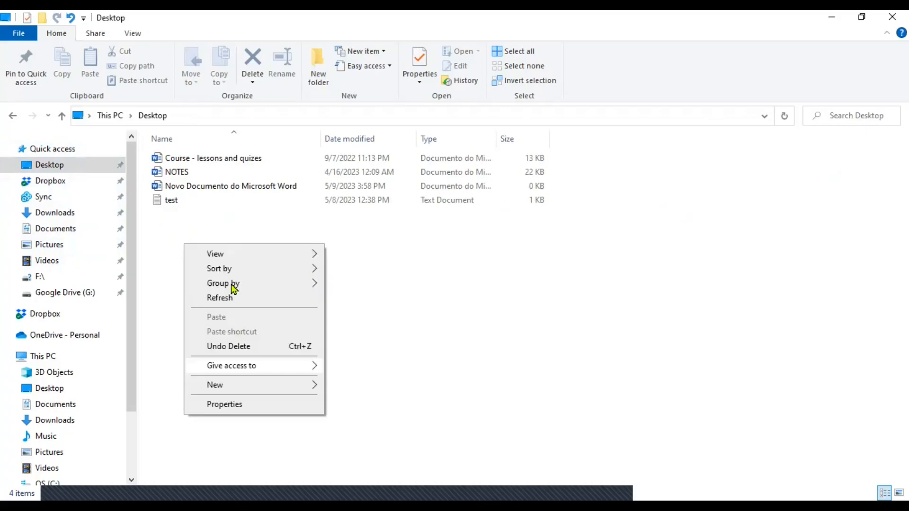
click(235, 257)
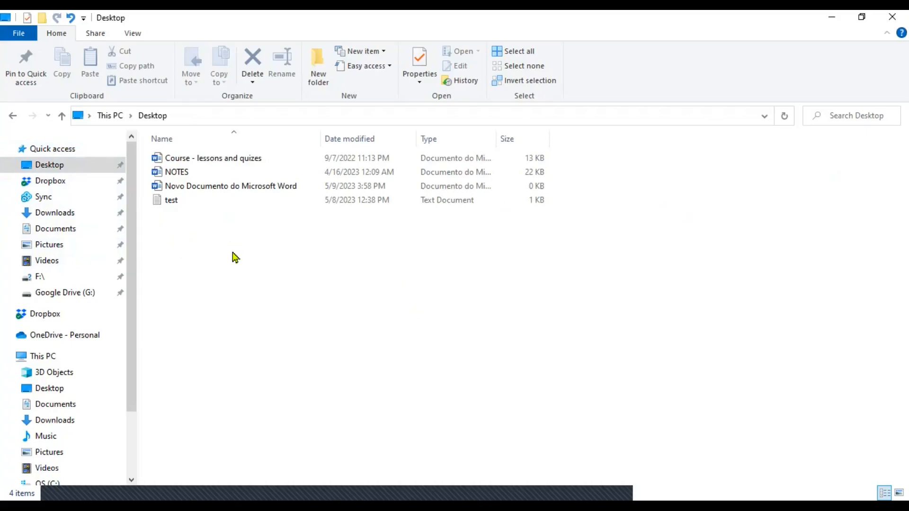
right_click(232, 256)
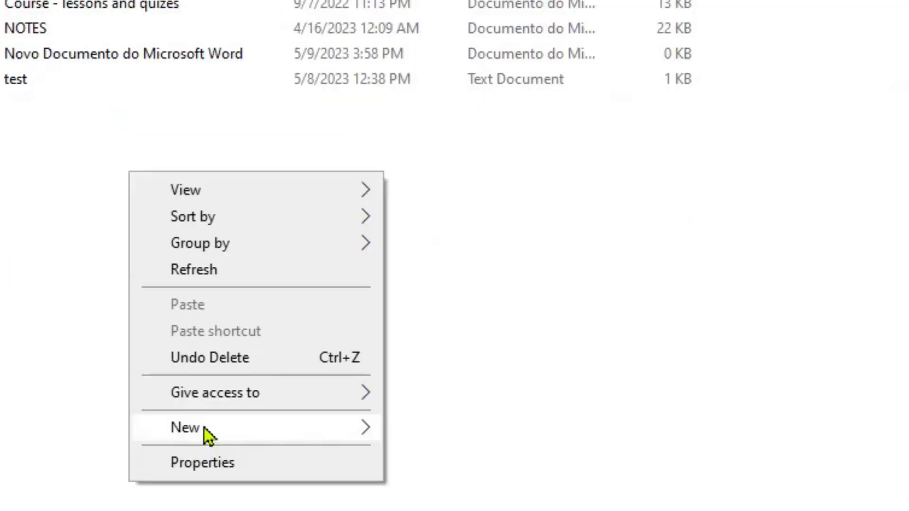
click(184, 426)
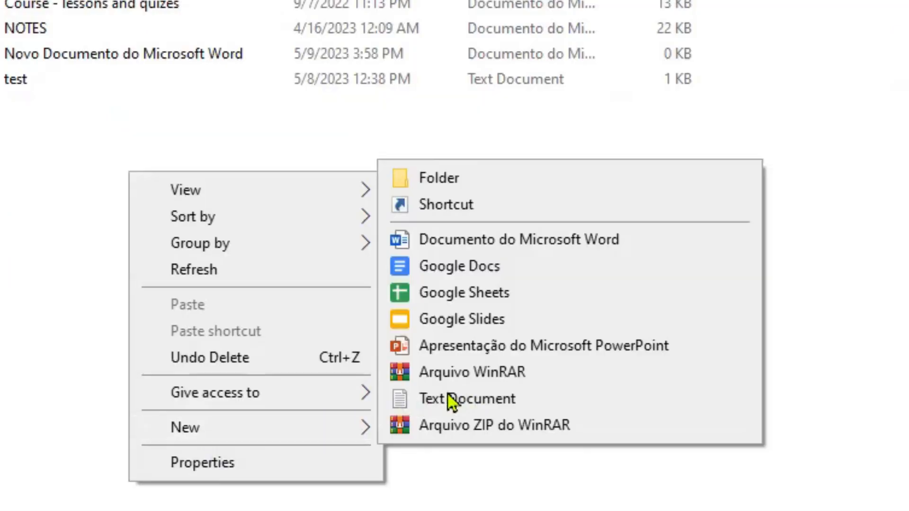
click(467, 398)
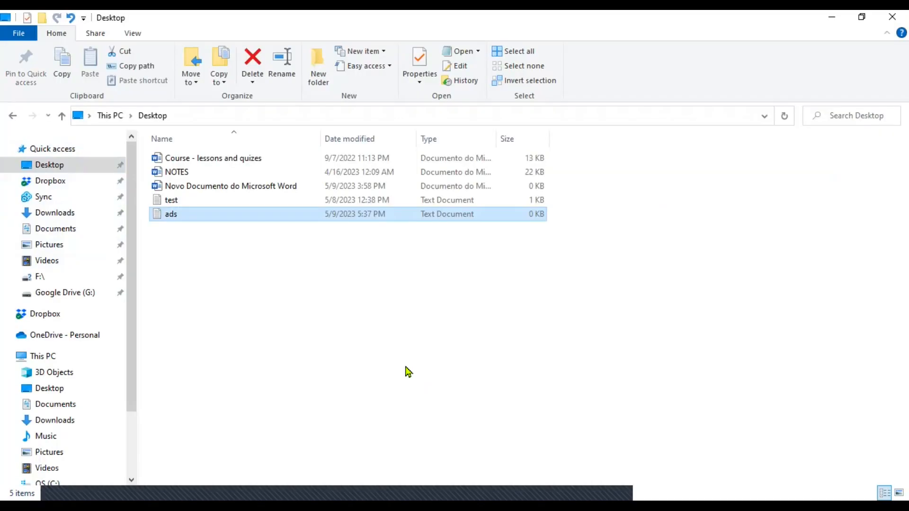
mouse_move(202, 219)
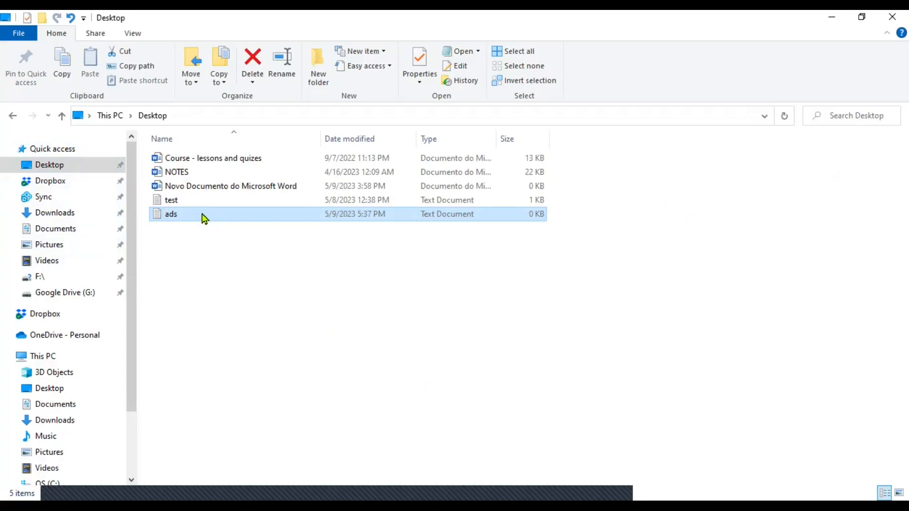
double_click(171, 214)
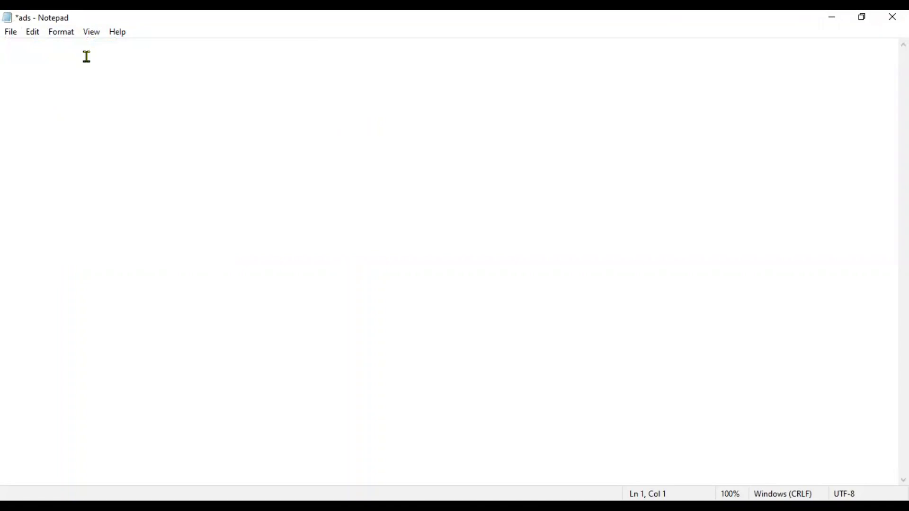
text(google.com, pub-7873962140623240, DIRECT, f08c47fec0942fa0)
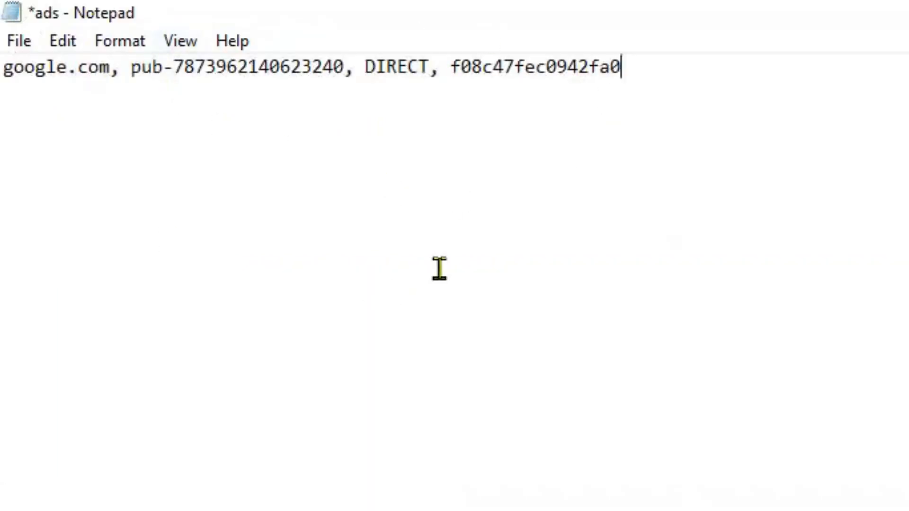
mouse_move(683, 198)
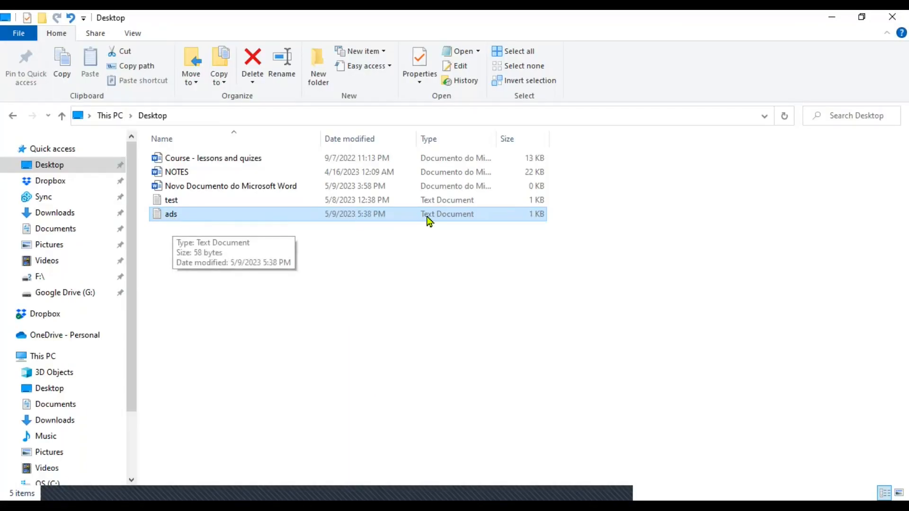
mouse_move(483, 318)
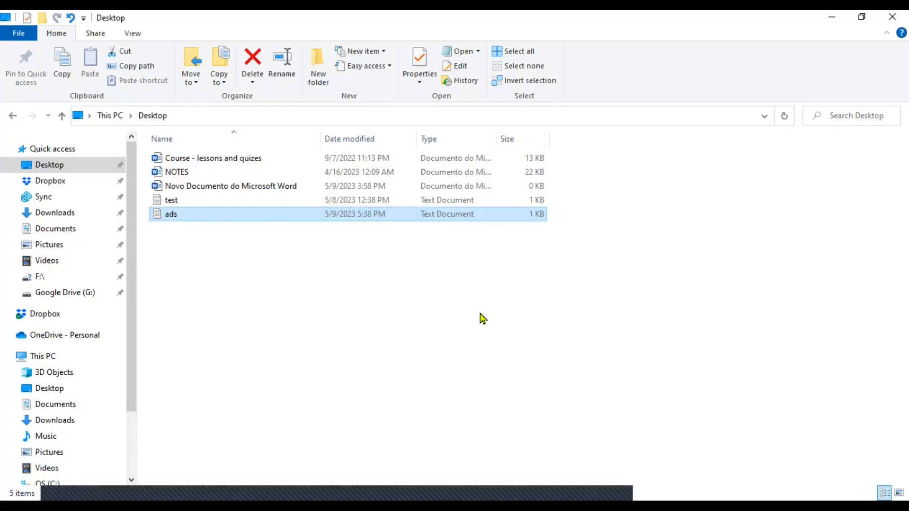
mouse_move(492, 306)
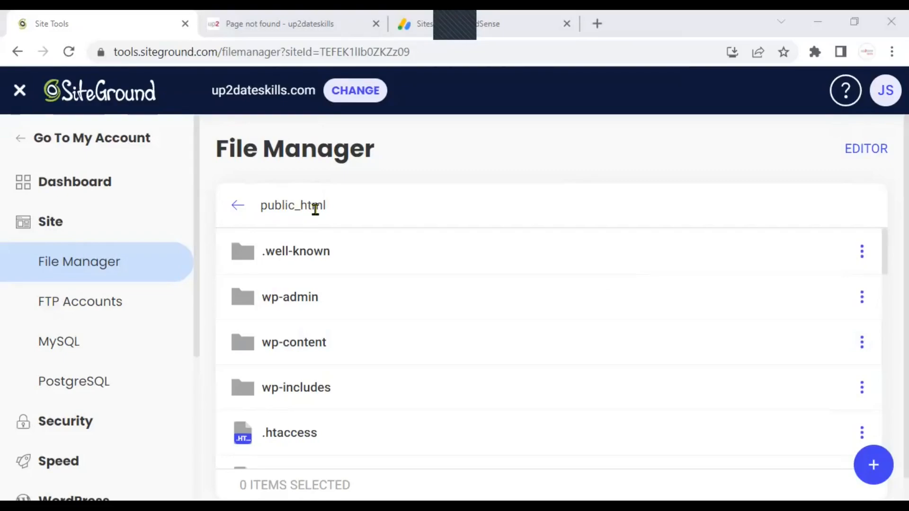
mouse_move(817, 22)
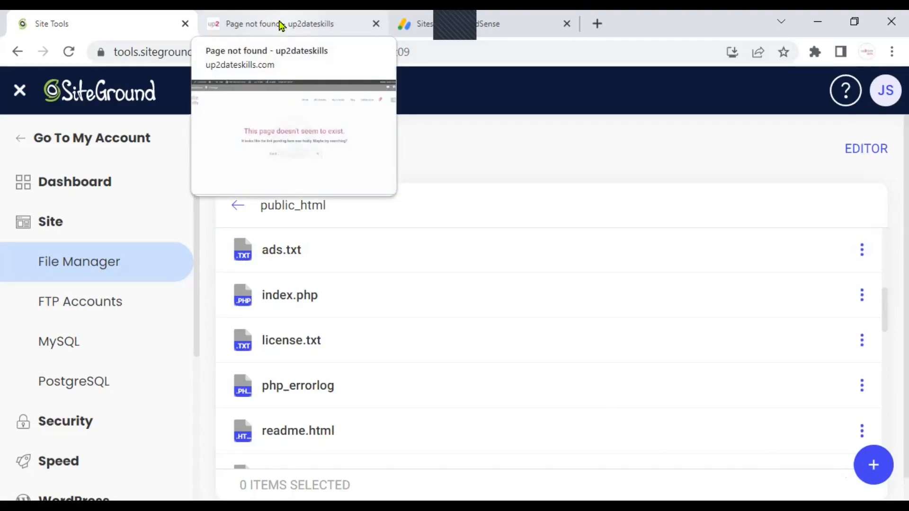
Step: Reload up2dateskills.com/ads.txt so it displays the google.com publisher line
click(278, 24)
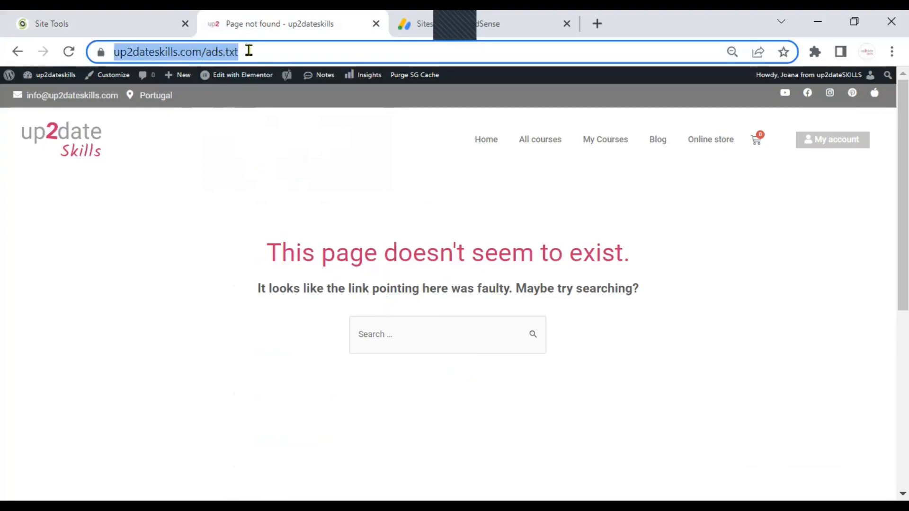
key(Enter)
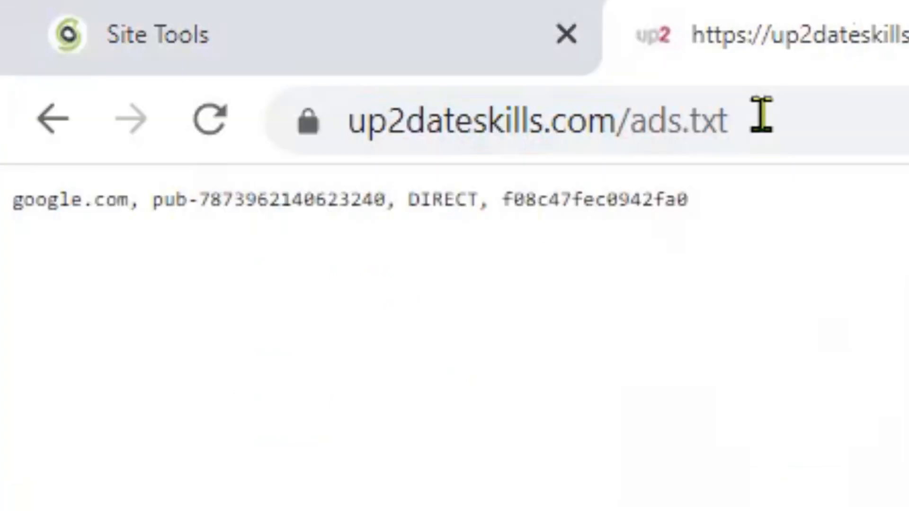
mouse_move(677, 254)
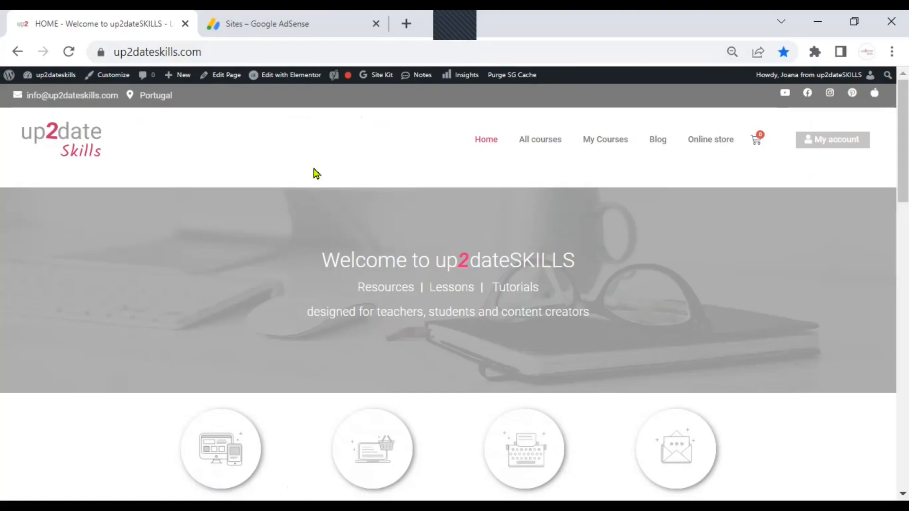
mouse_move(311, 163)
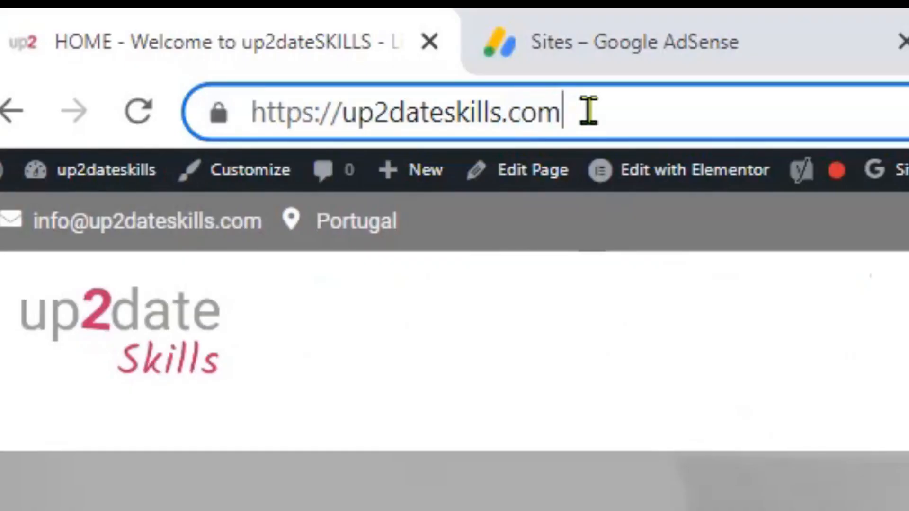
Step: Append /ads.txt to the site URL and load the suggested address
text(/ads.txt)
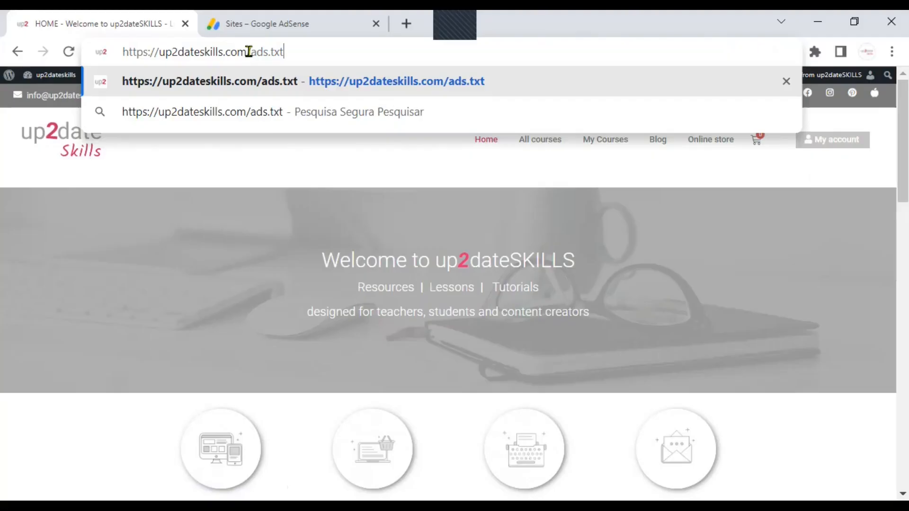
click(267, 24)
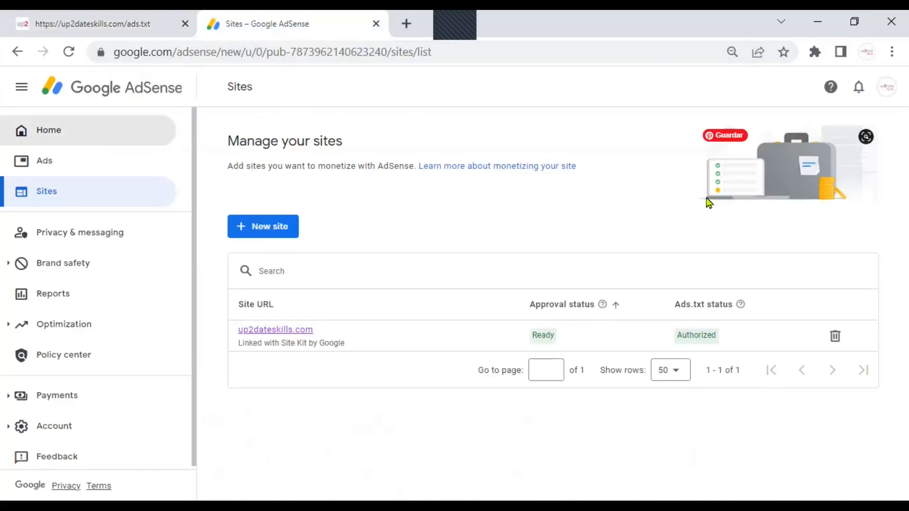
mouse_move(522, 198)
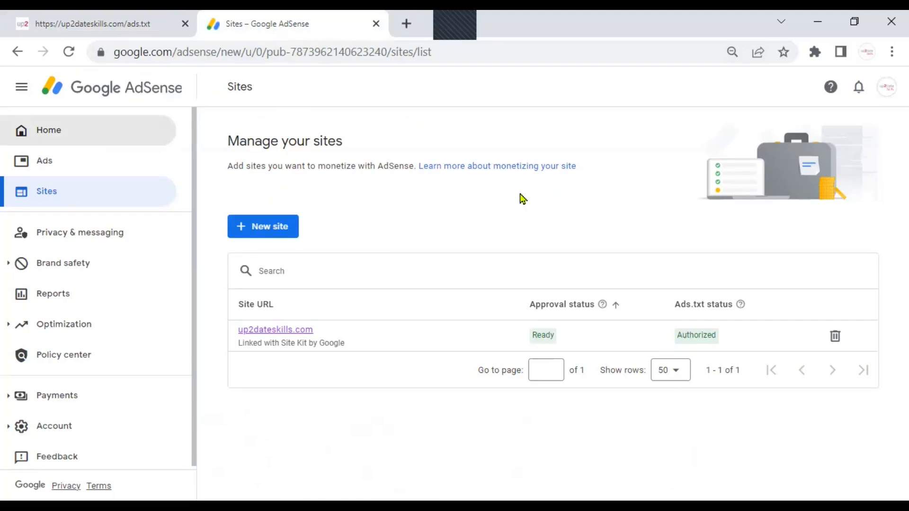